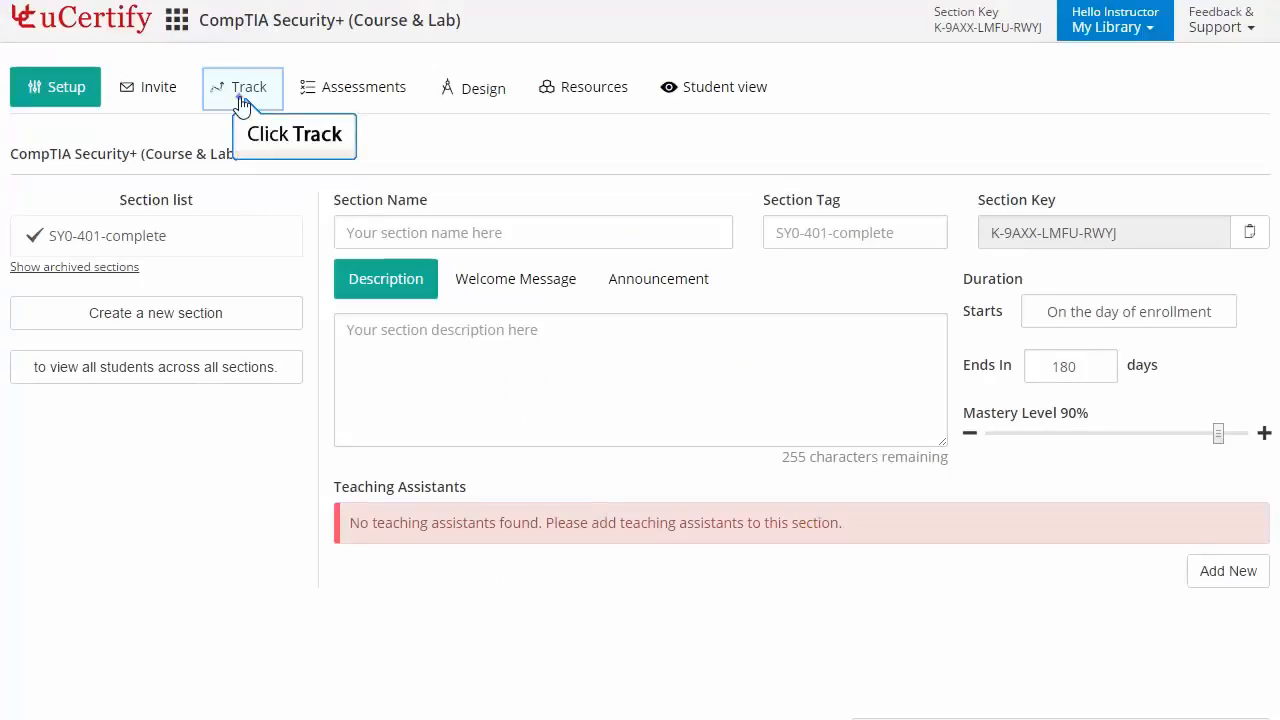
# - Go to the section's Track roster and expand the Labs view choices
pyautogui.click(249, 87)
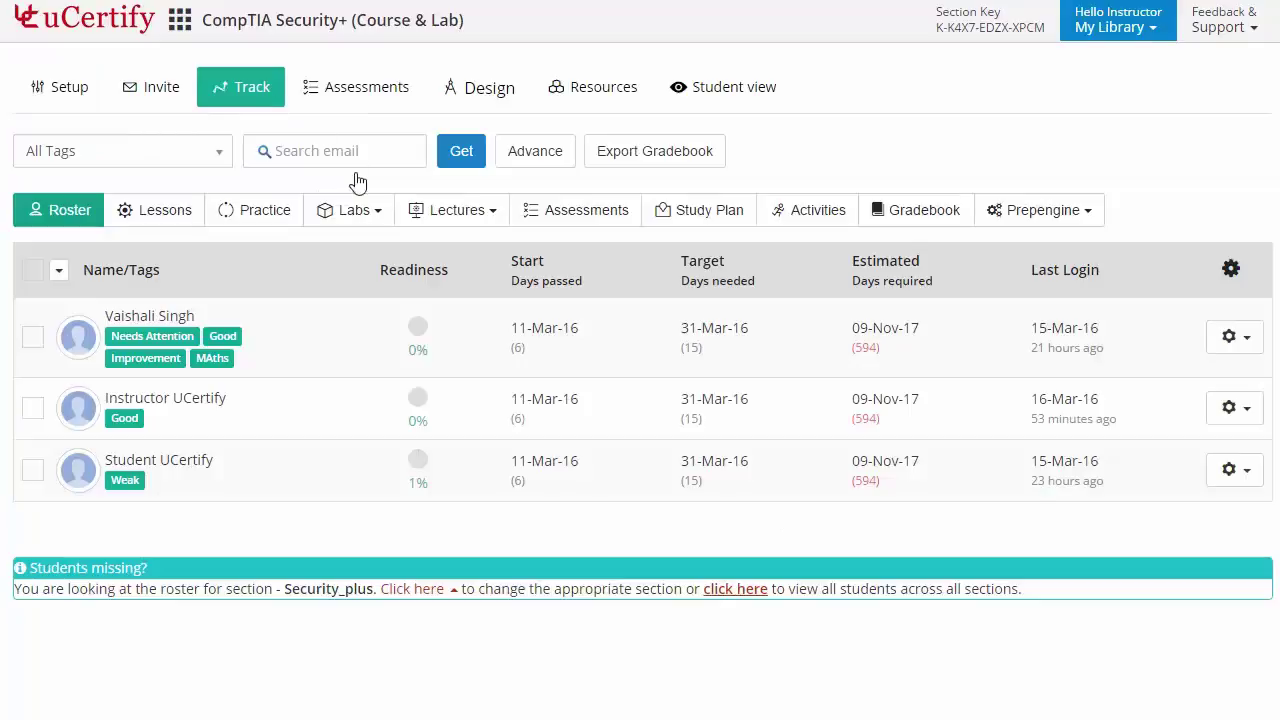
pyautogui.moveTo(362, 218)
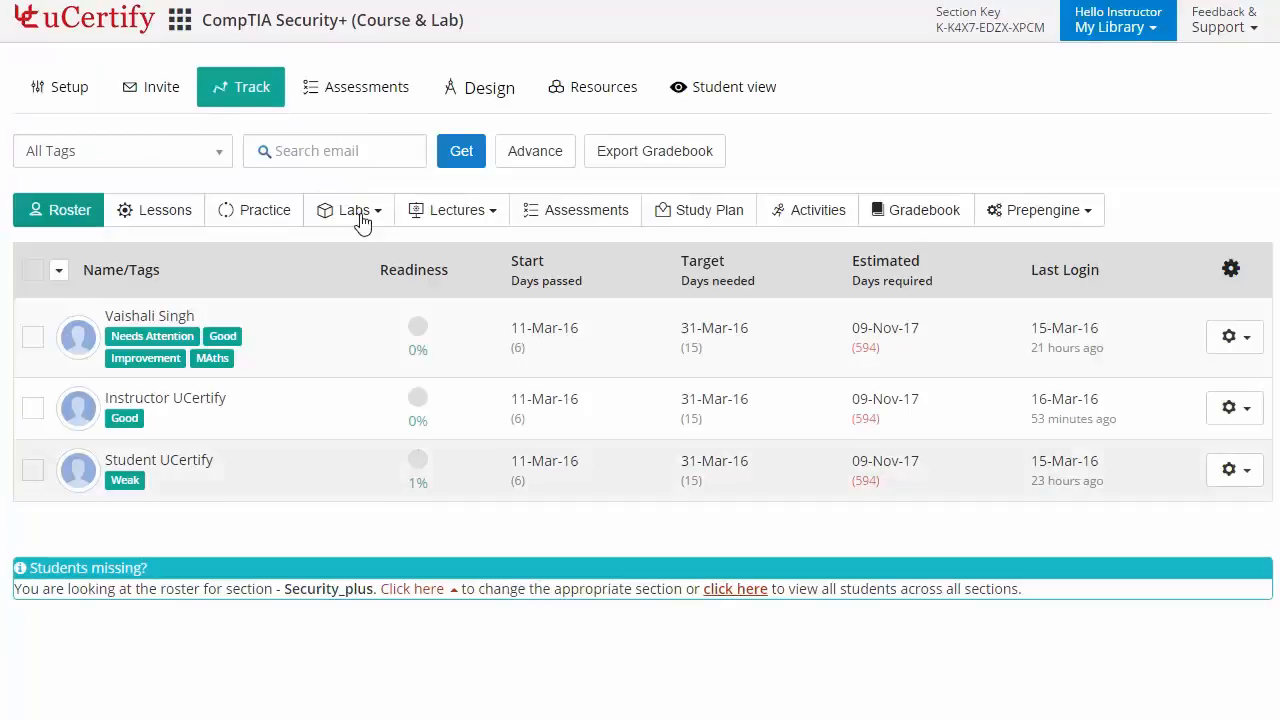
pyautogui.click(352, 210)
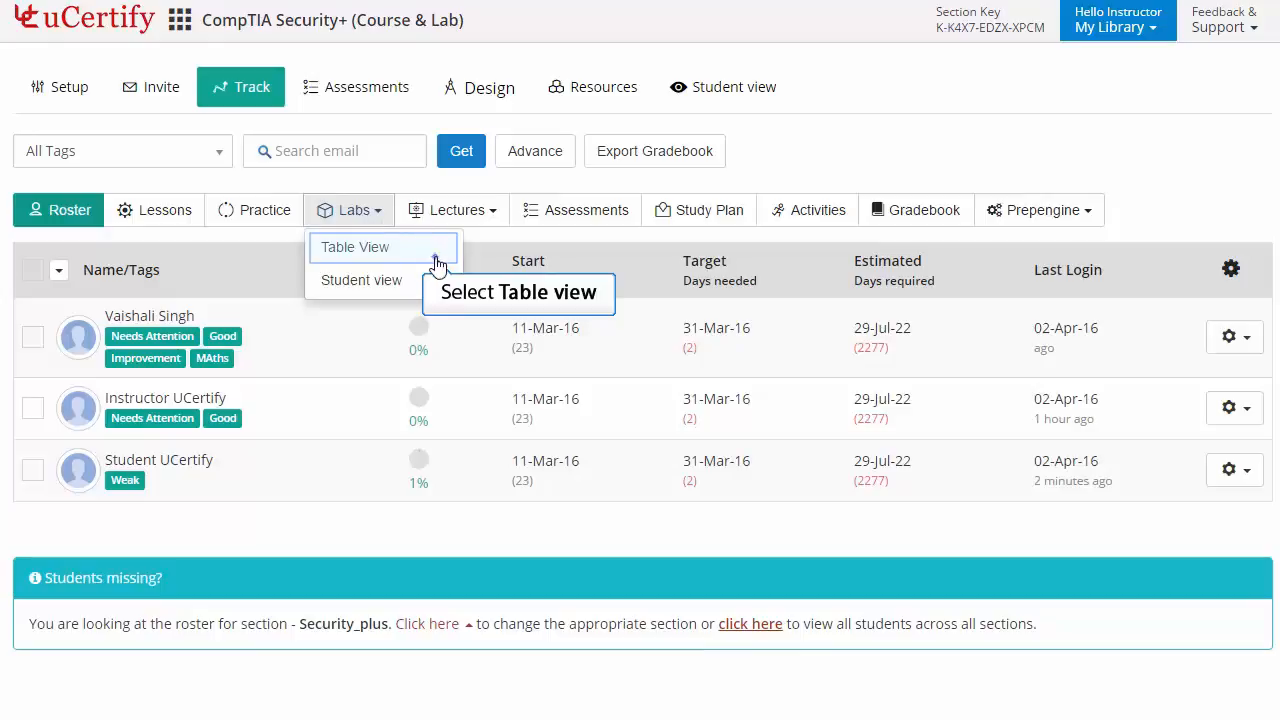
pyautogui.click(355, 247)
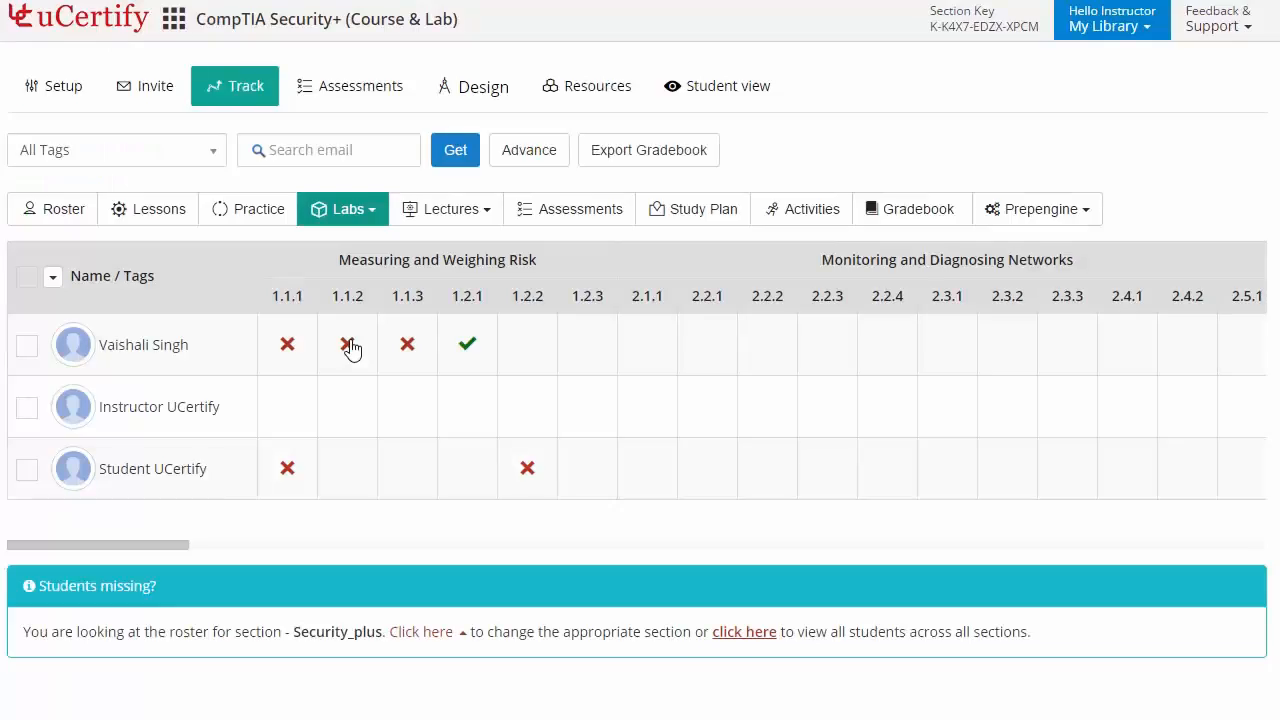
pyautogui.click(343, 209)
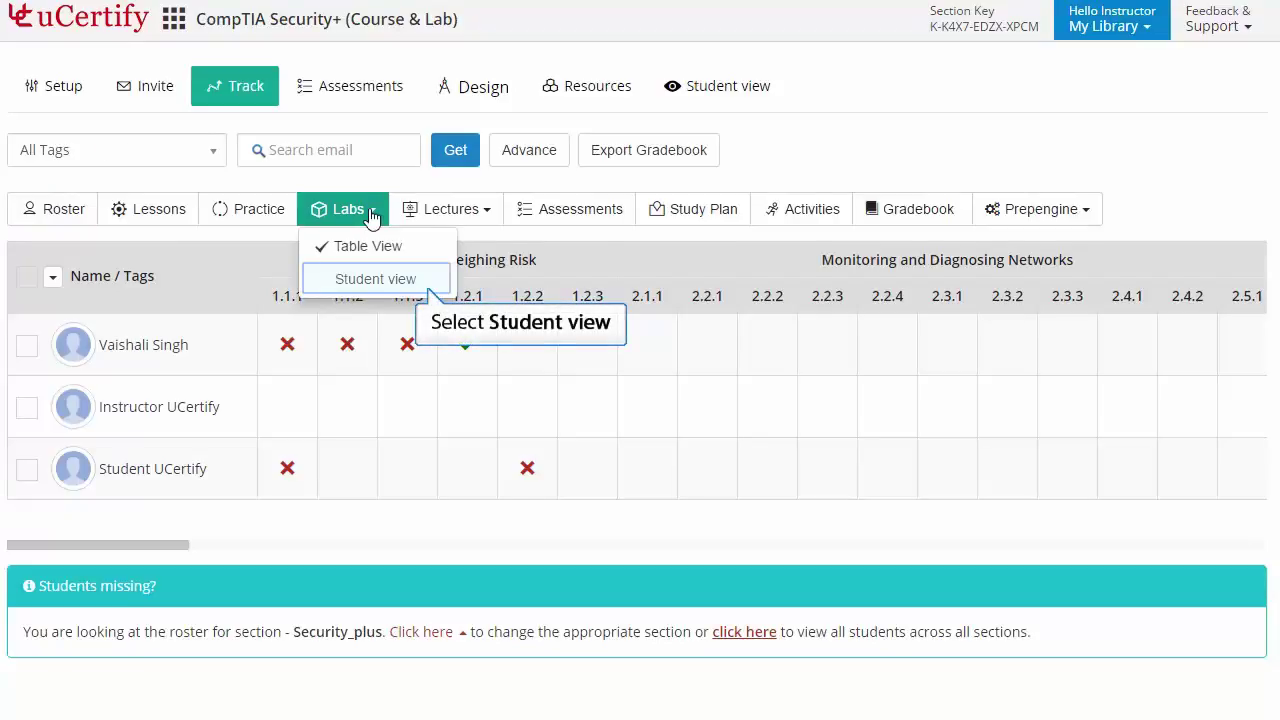
pyautogui.moveTo(420, 246)
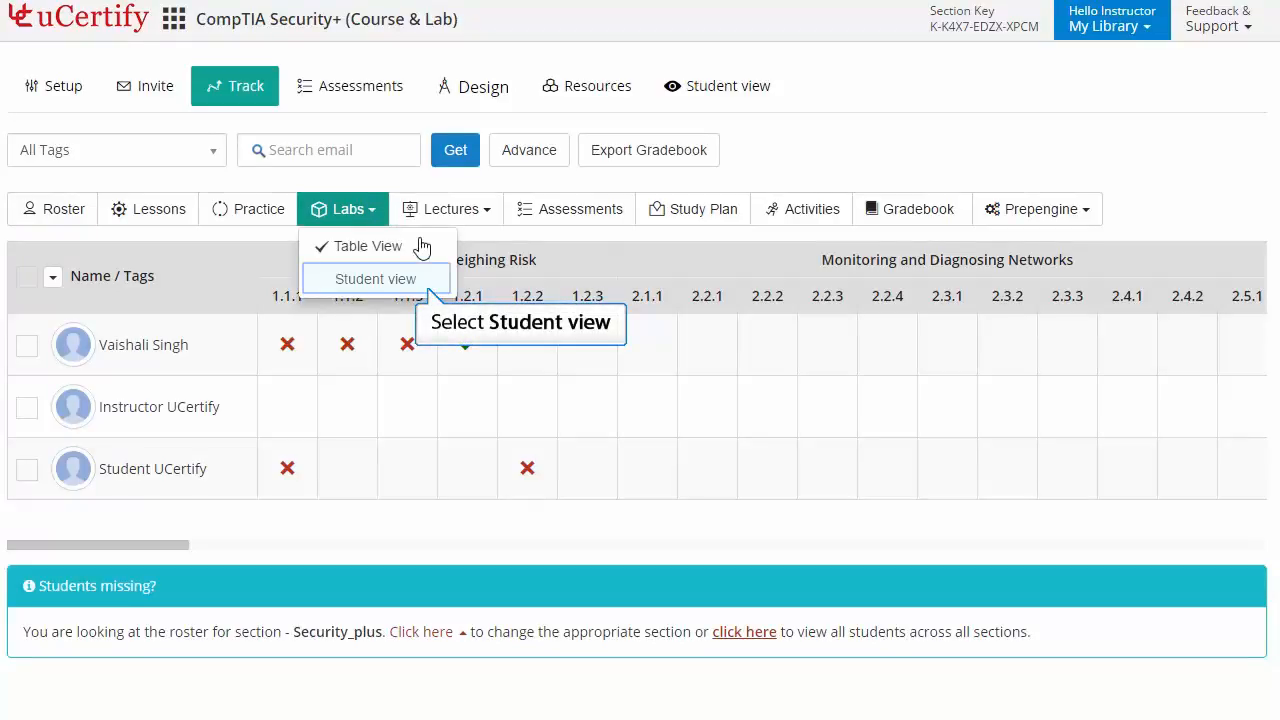
pyautogui.click(377, 279)
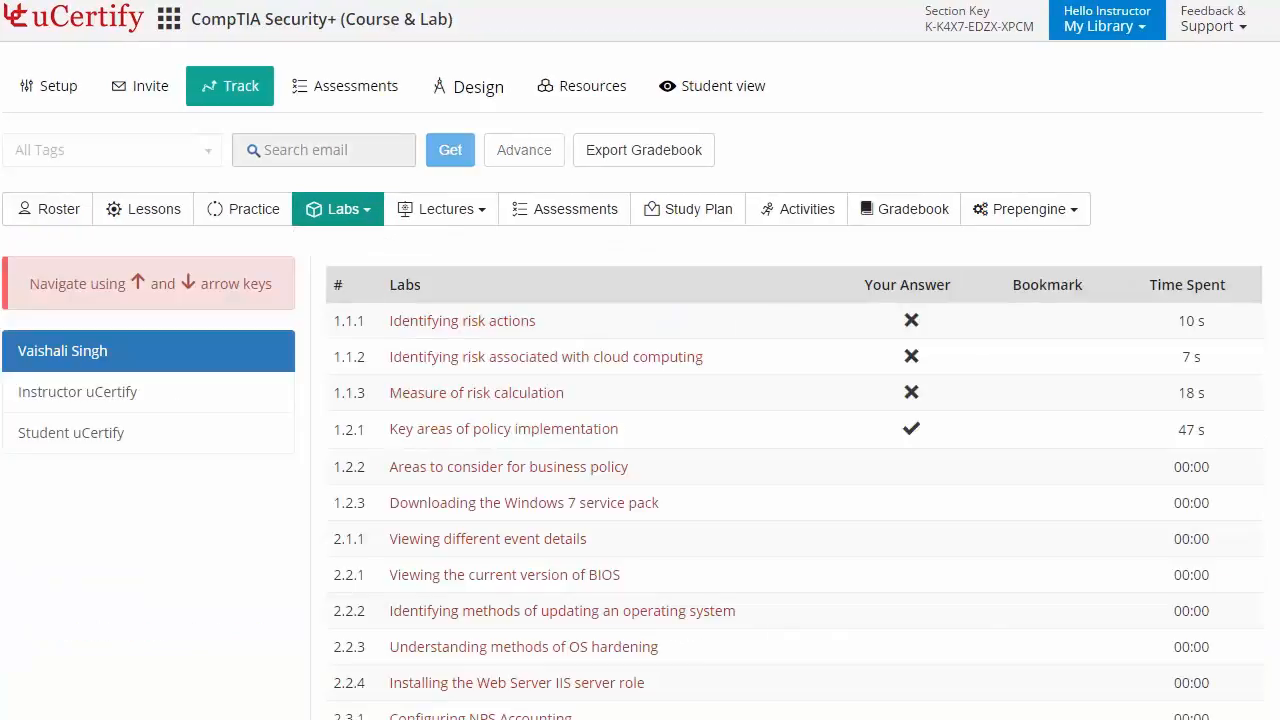